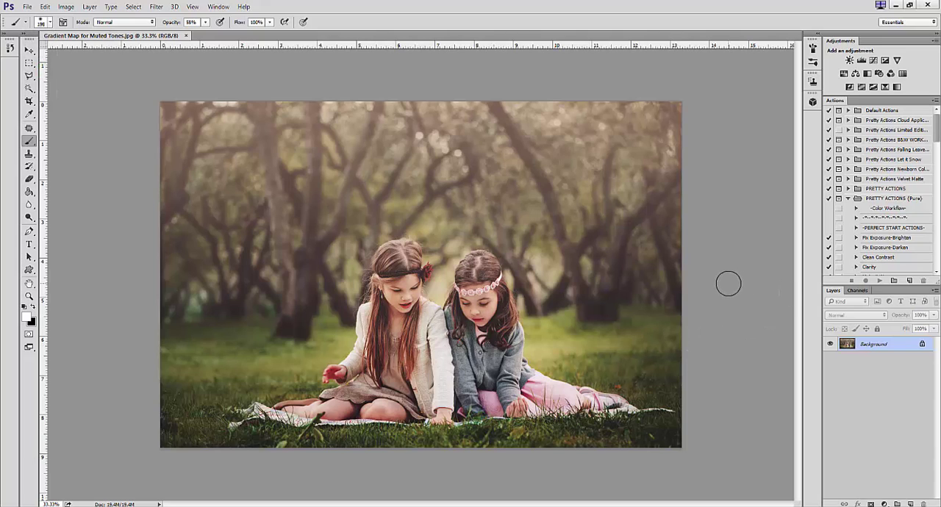
{"action": "mouse_move", "coordinate": [718, 304]}
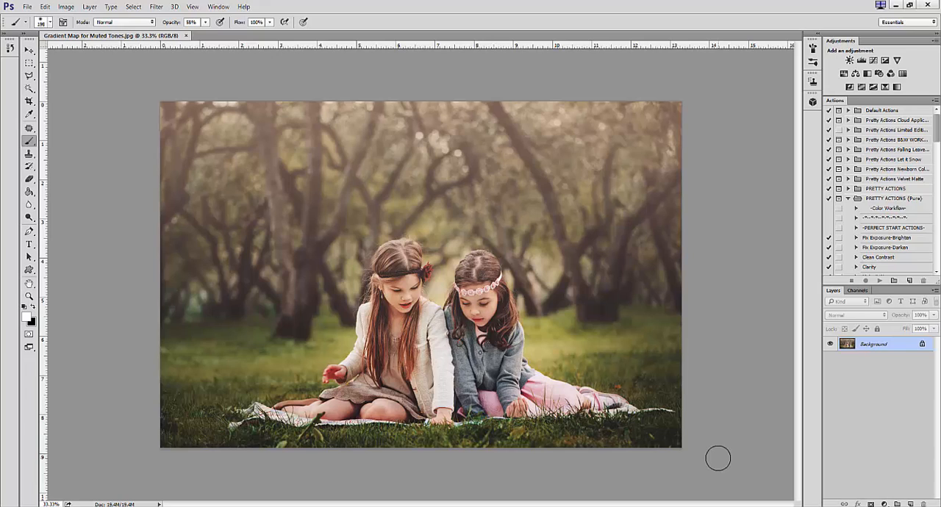
{"action": "mouse_move", "coordinate": [714, 457]}
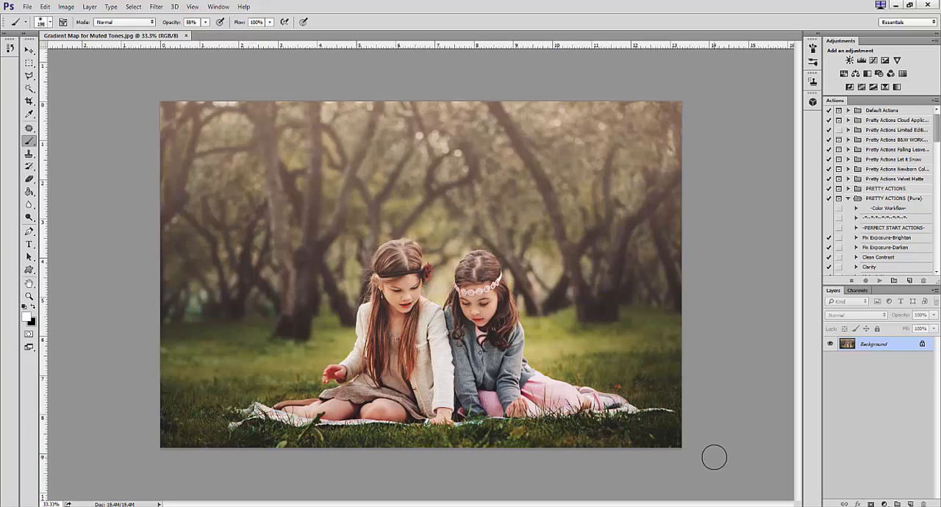
{"action": "mouse_move", "coordinate": [712, 459]}
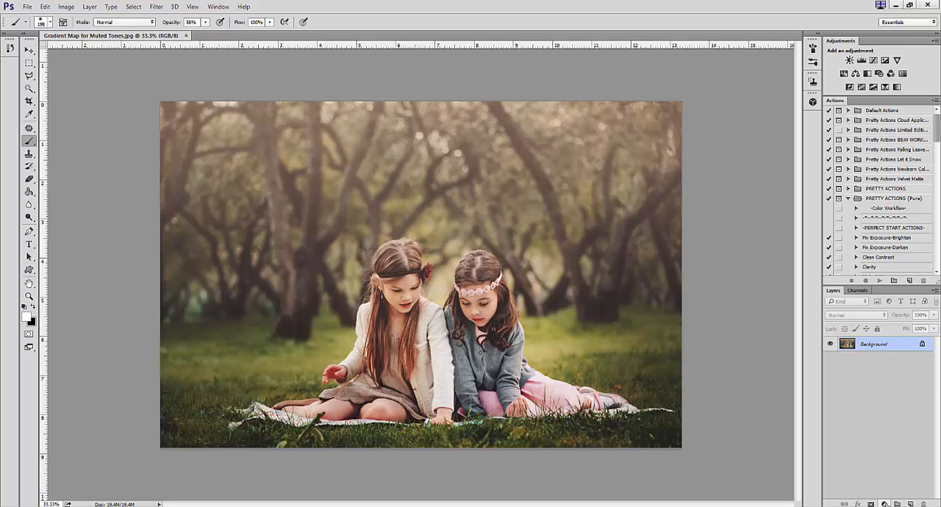
Step: Add a Gradient Map adjustment layer with Reverse ticked, and bring up its gradient for editing
{"action": "left_click", "coordinate": [873, 485]}
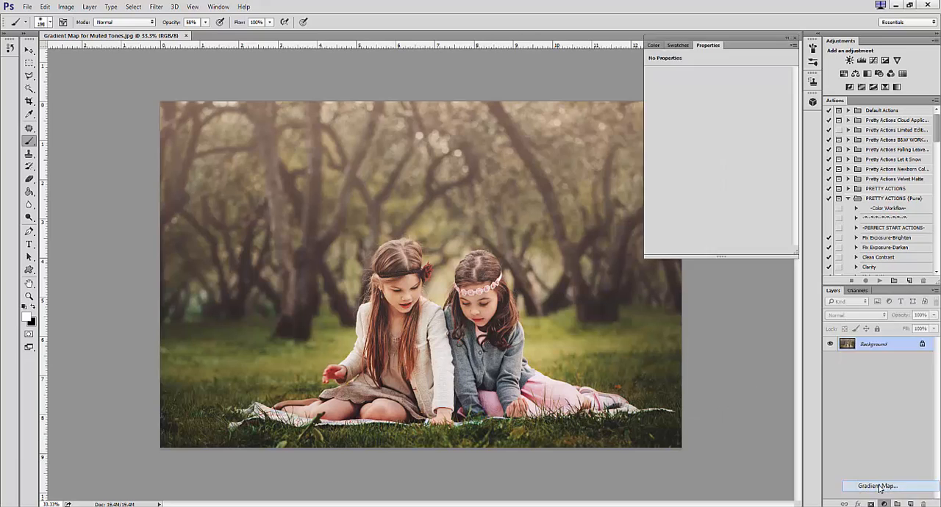
{"action": "left_click", "coordinate": [873, 485]}
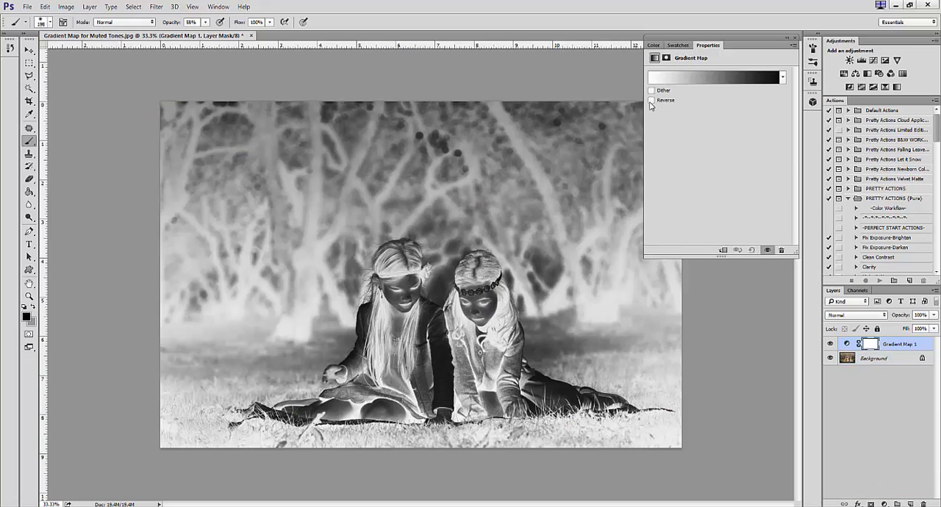
{"action": "left_click", "coordinate": [652, 100]}
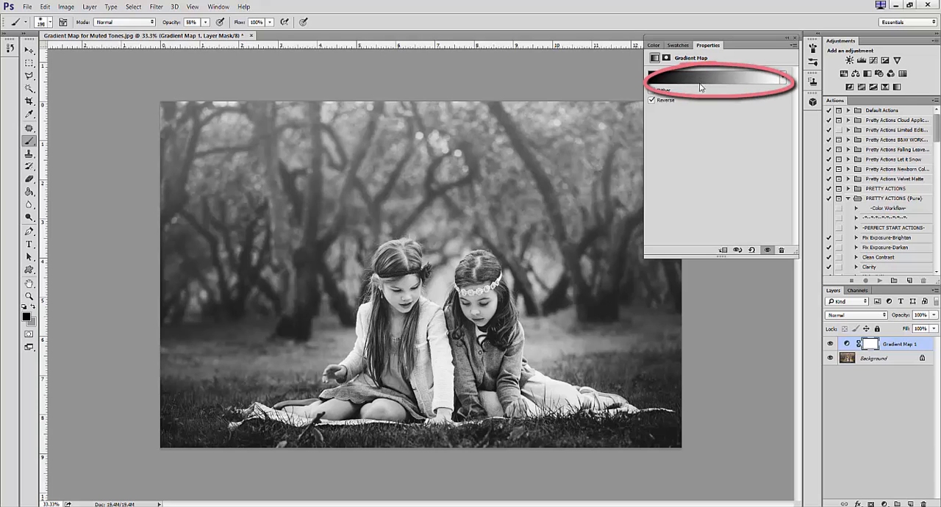
{"action": "left_click", "coordinate": [716, 77]}
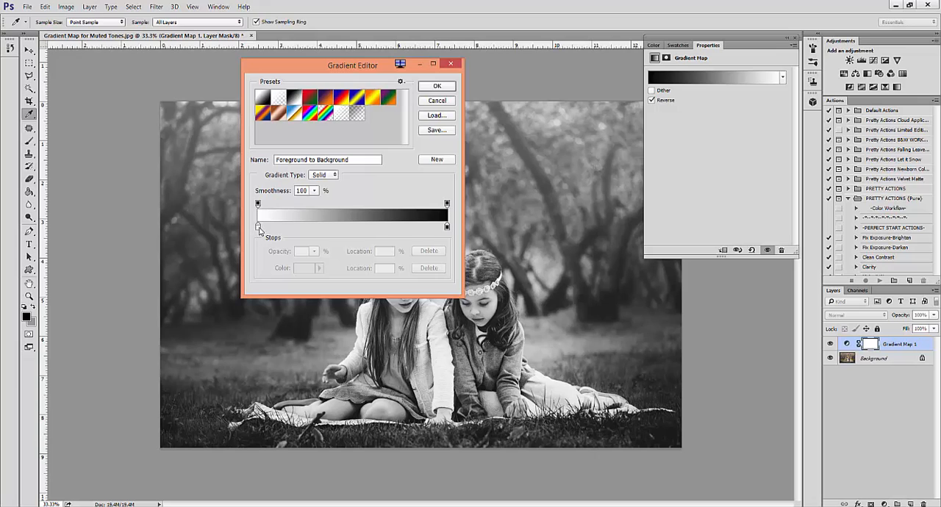
Step: Set the gradient's left color stop to pale cream (fde3ab) for a sepia tone
{"action": "left_click", "coordinate": [446, 228]}
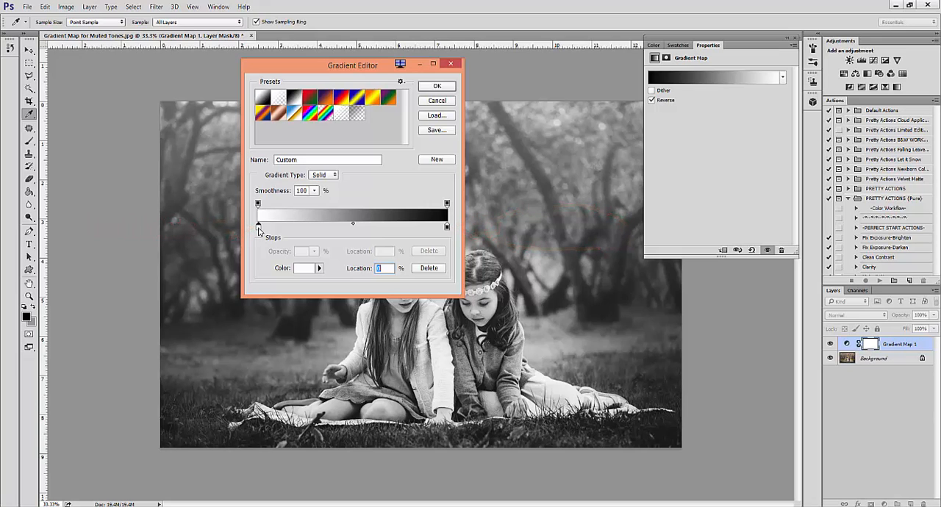
{"action": "left_click", "coordinate": [302, 269]}
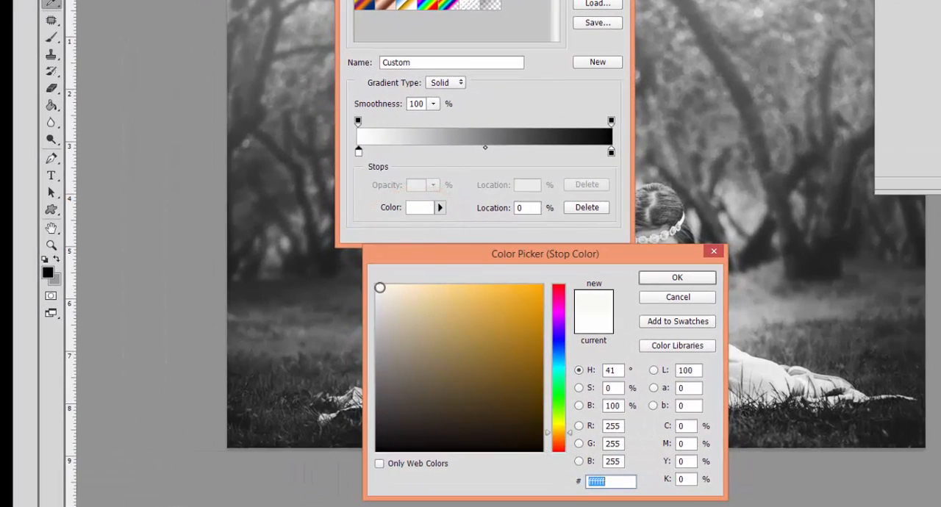
{"action": "left_click", "coordinate": [441, 284]}
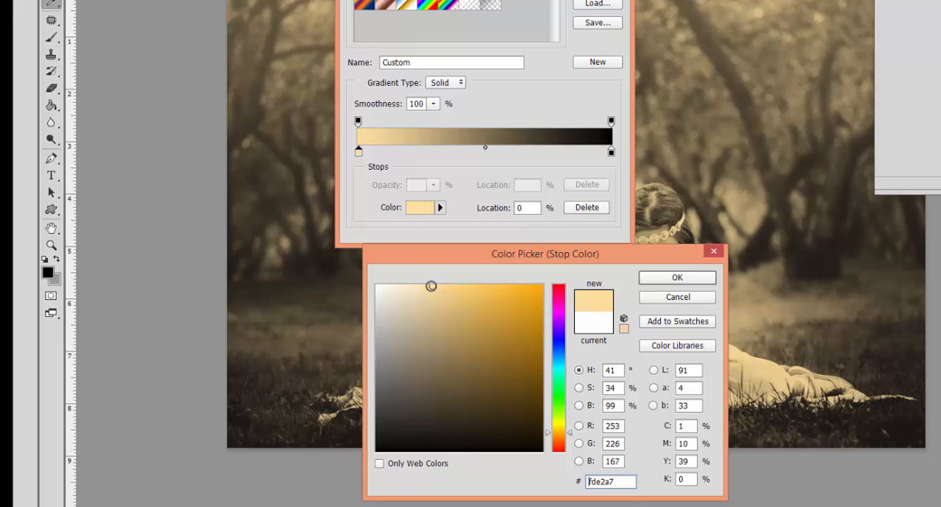
{"action": "left_click", "coordinate": [675, 278]}
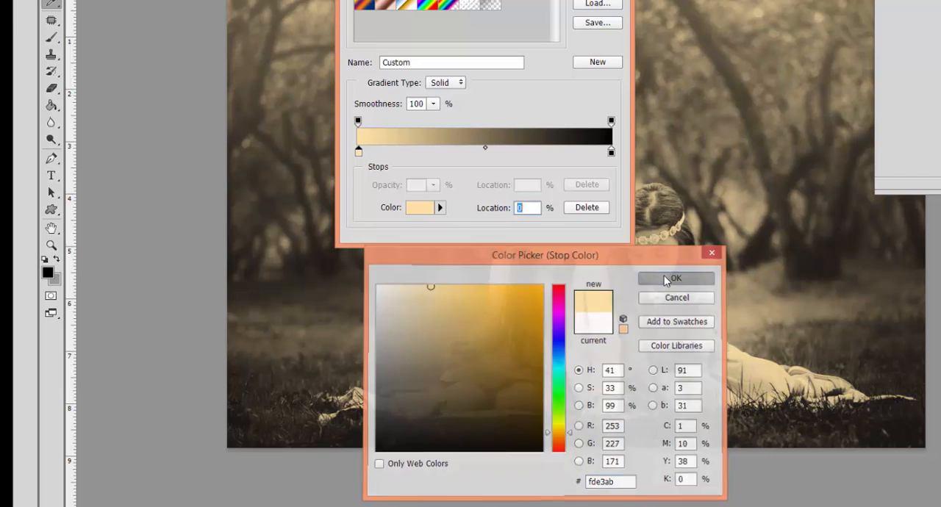
{"action": "left_click", "coordinate": [675, 278]}
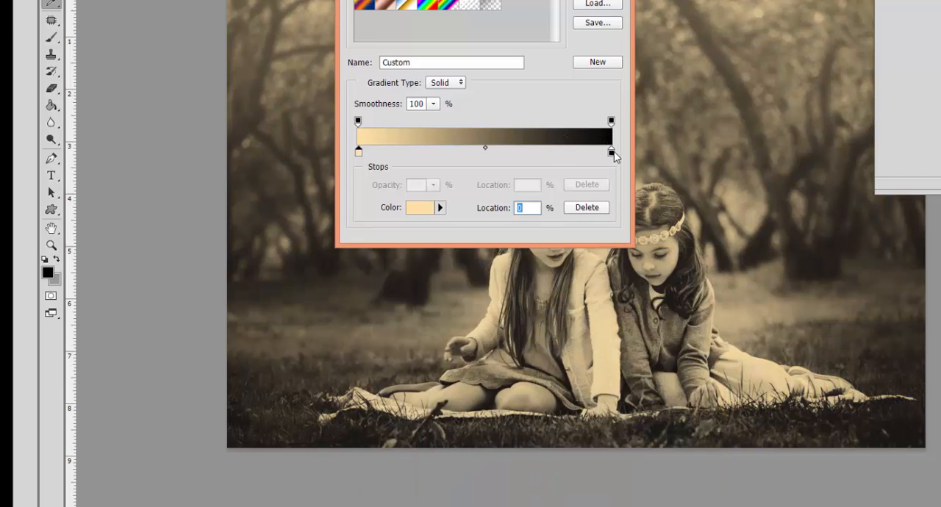
Step: Set the right color stop to soft violet-blue (847bff) and confirm the gradient
{"action": "left_click", "coordinate": [609, 152]}
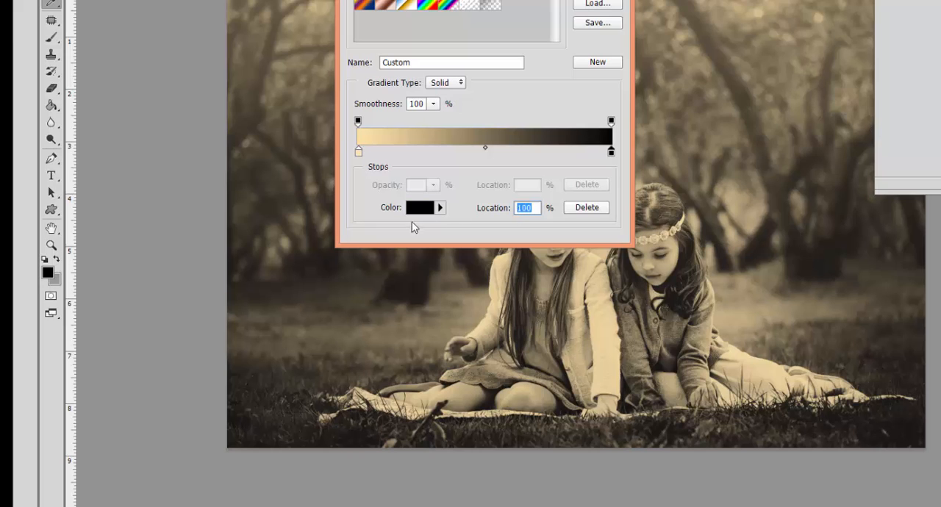
{"action": "left_click", "coordinate": [420, 207]}
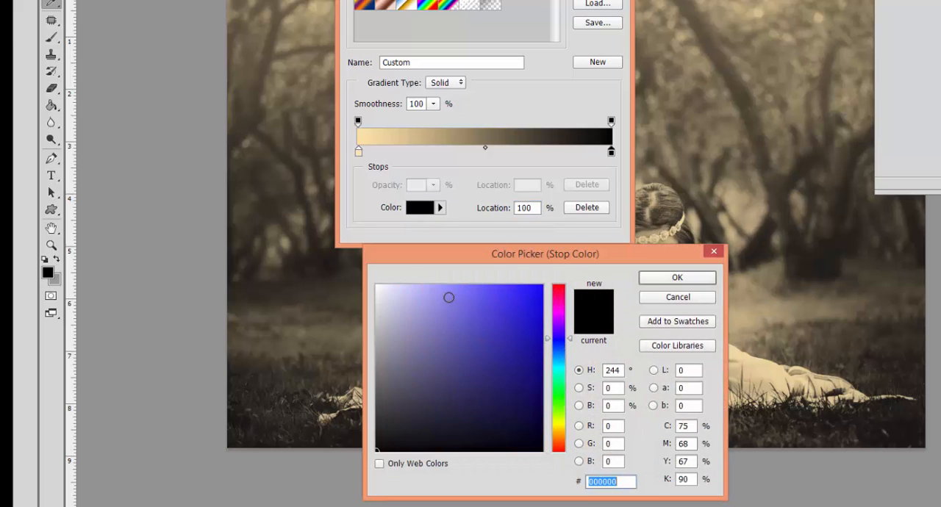
{"action": "left_click", "coordinate": [534, 287]}
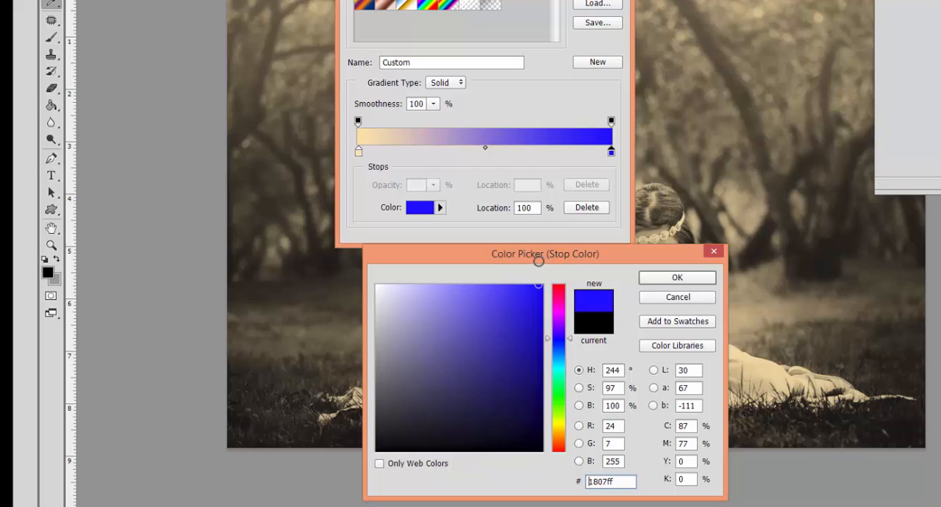
{"action": "left_click", "coordinate": [519, 285]}
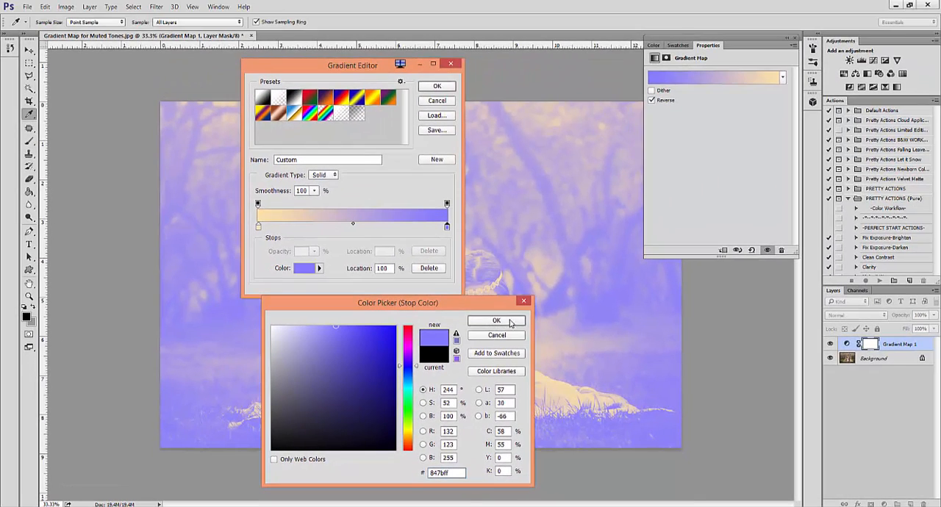
{"action": "left_click", "coordinate": [496, 321]}
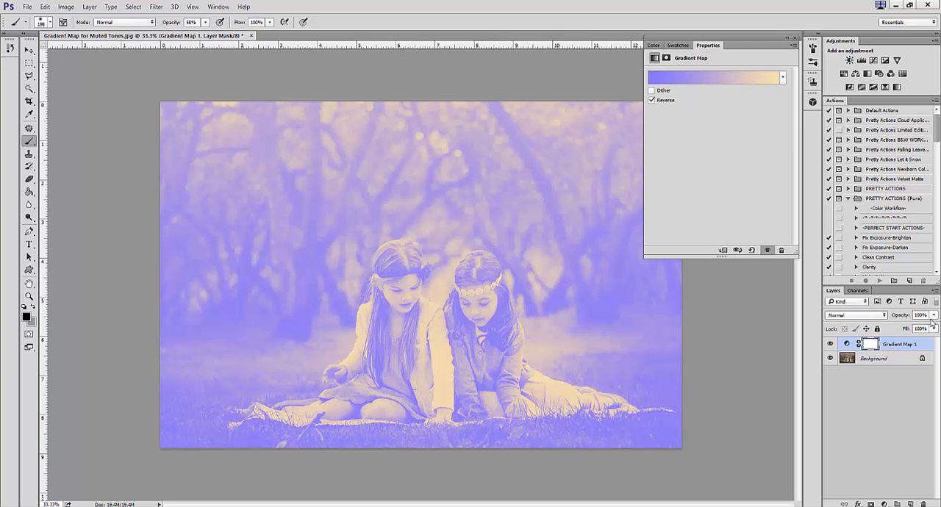
Step: Blend the Gradient Map in Soft Light at 62% opacity and toggle it to compare
{"action": "left_click", "coordinate": [878, 315]}
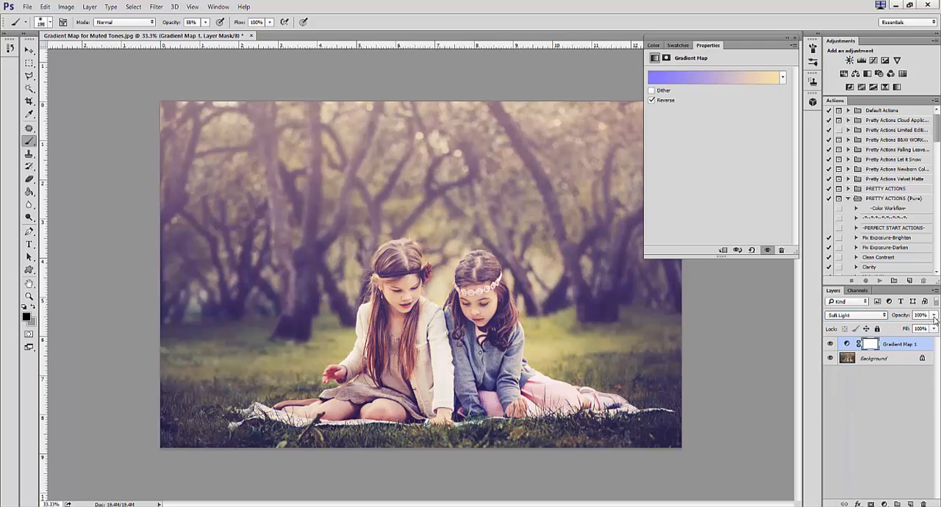
{"action": "left_click_drag", "start_coordinate": [933, 316], "coordinate": [922, 315]}
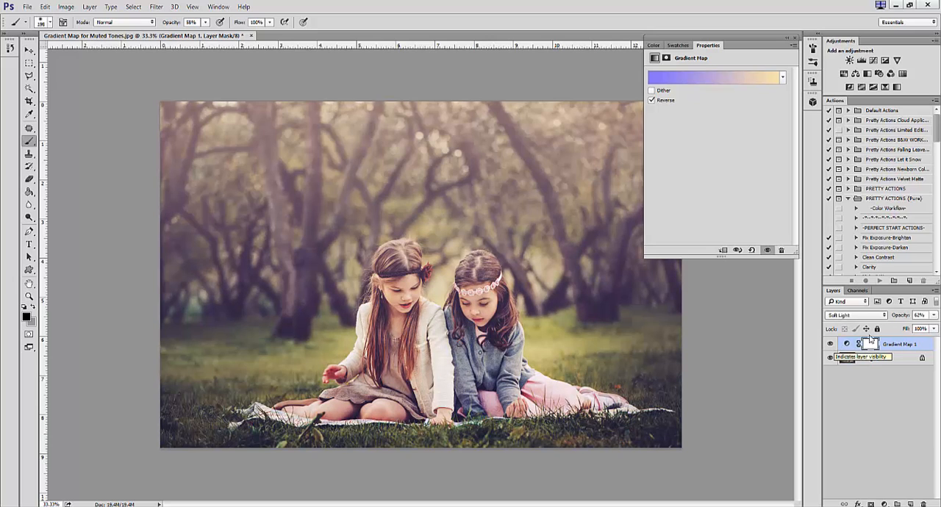
{"action": "left_click", "coordinate": [713, 78]}
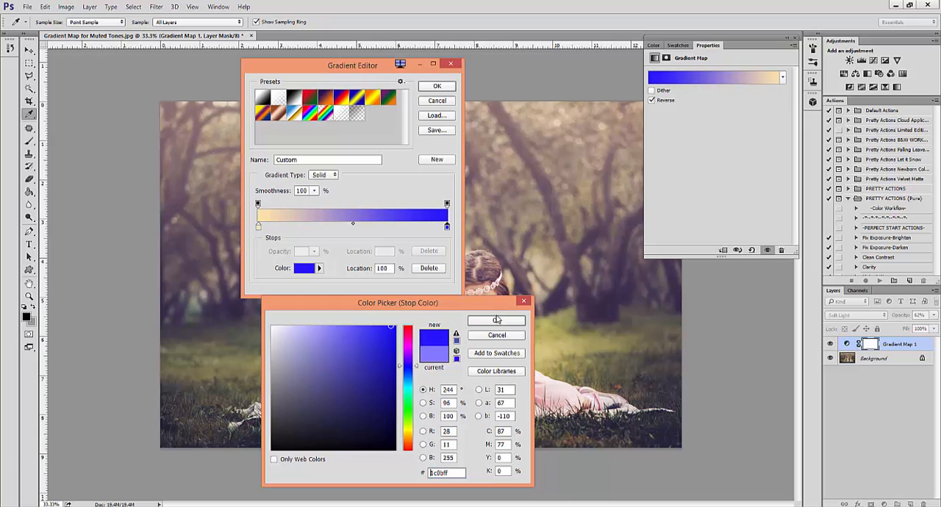
Step: Confirm the saturated blue (1c0bff) for the dark stop and accept the edited gradient
{"action": "left_click", "coordinate": [496, 321]}
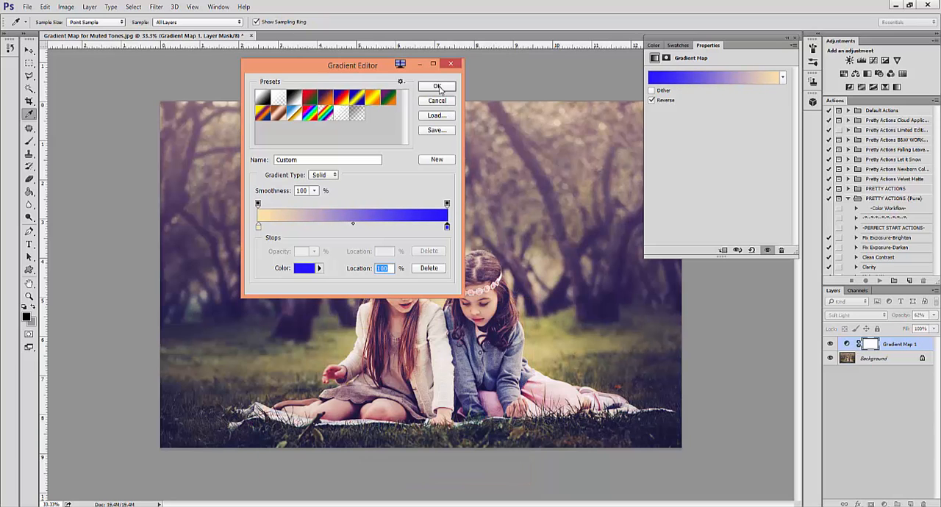
{"action": "left_click", "coordinate": [438, 86]}
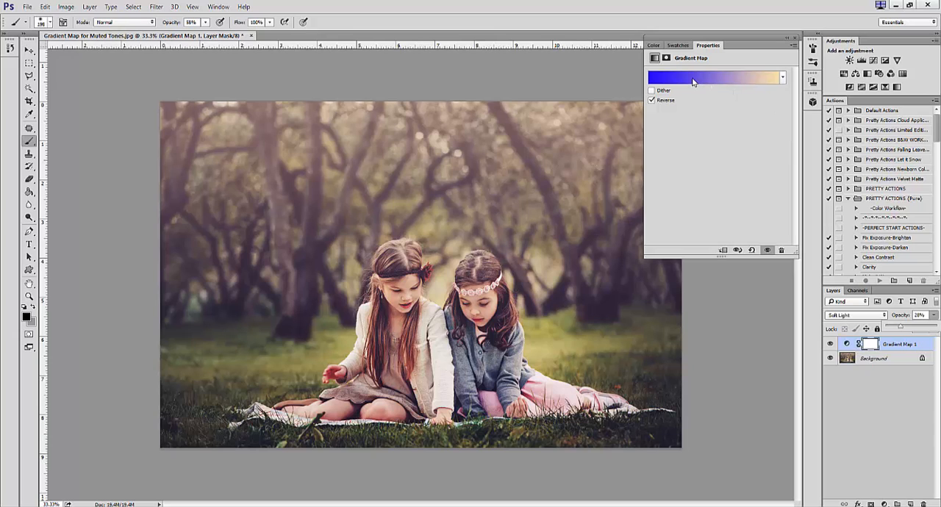
Step: Reopen the Gradient Map's gradient editor and cancel out of it
{"action": "left_click", "coordinate": [713, 76]}
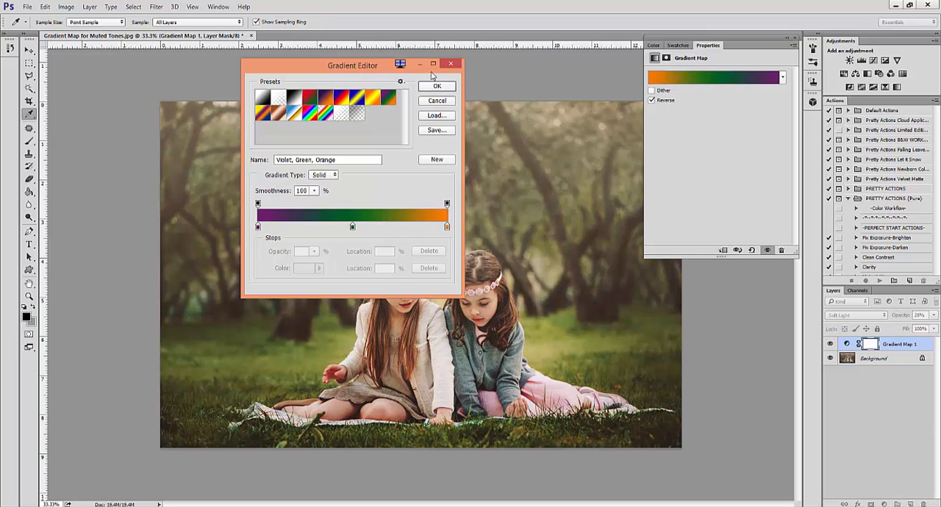
{"action": "left_click", "coordinate": [436, 86]}
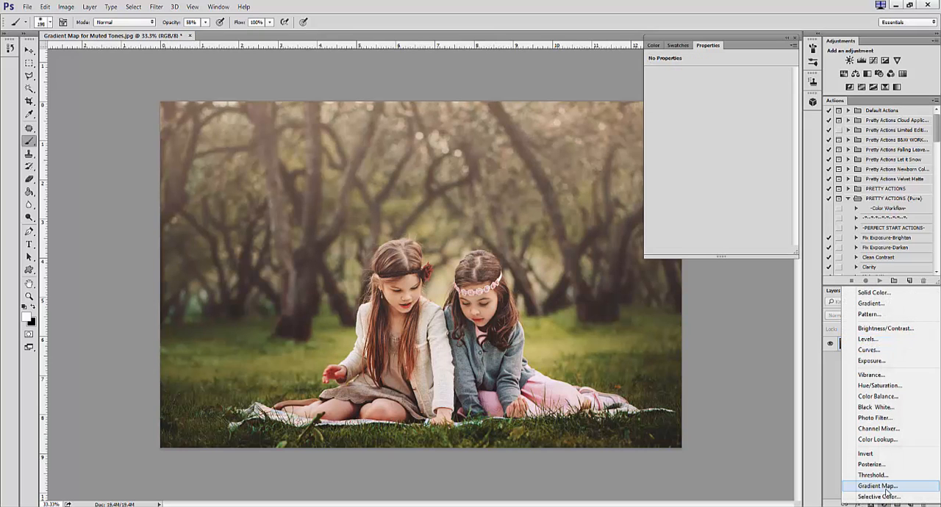
Step: Add a reversed violet-green-orange Gradient Map and lower its opacity to 44%
{"action": "left_click", "coordinate": [872, 485]}
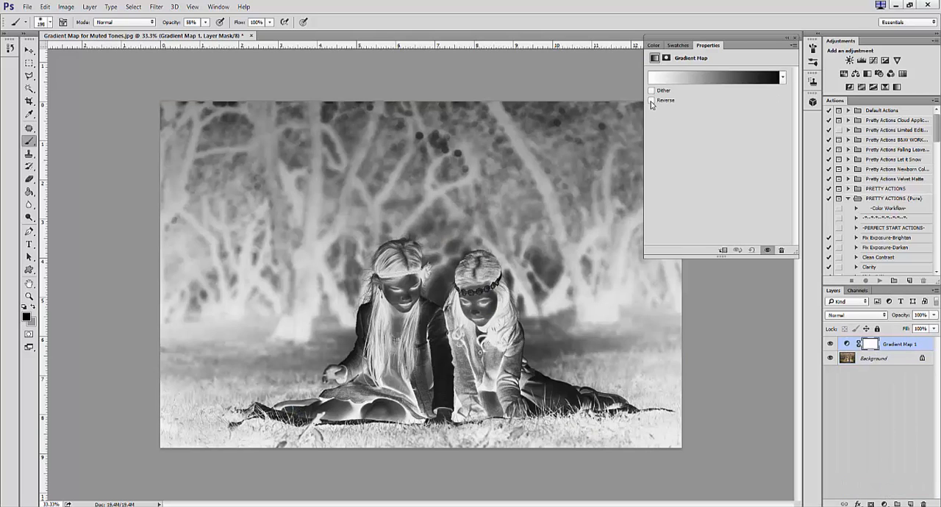
{"action": "left_click", "coordinate": [713, 76]}
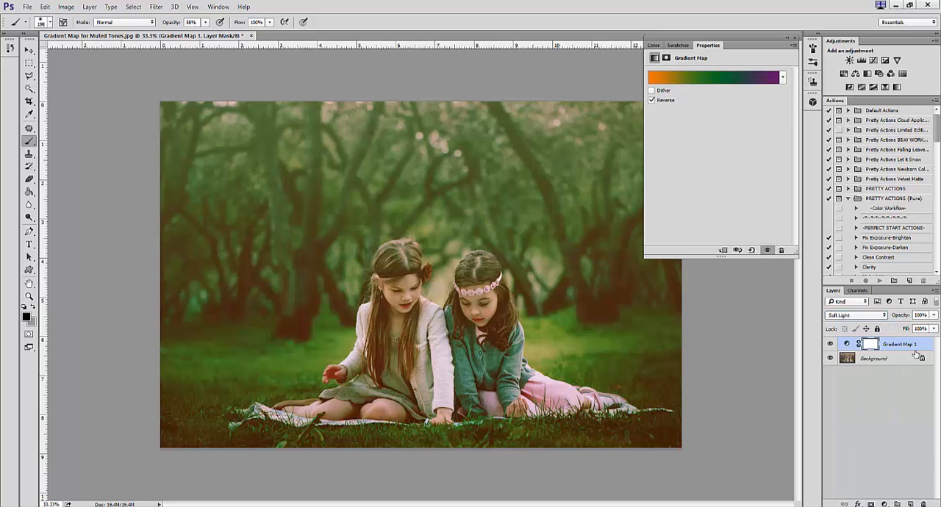
{"action": "left_click_drag", "start_coordinate": [922, 315], "coordinate": [904, 329]}
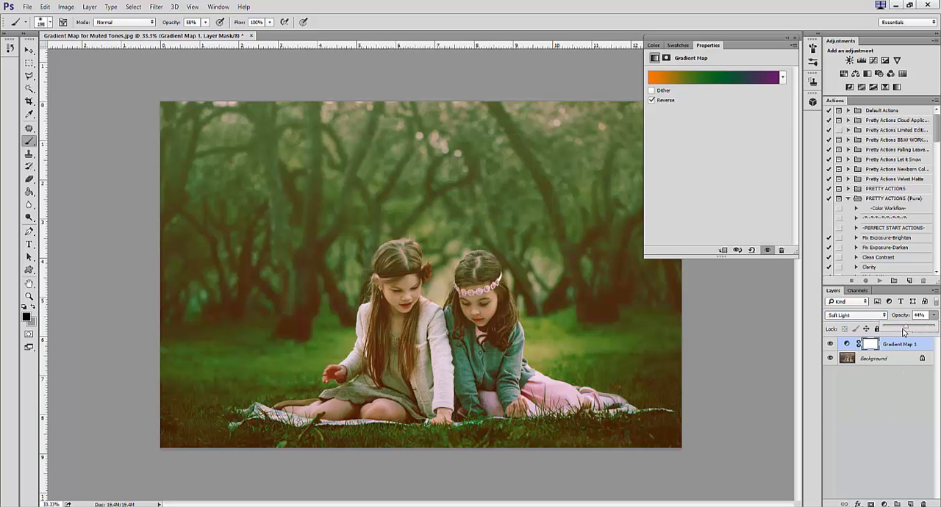